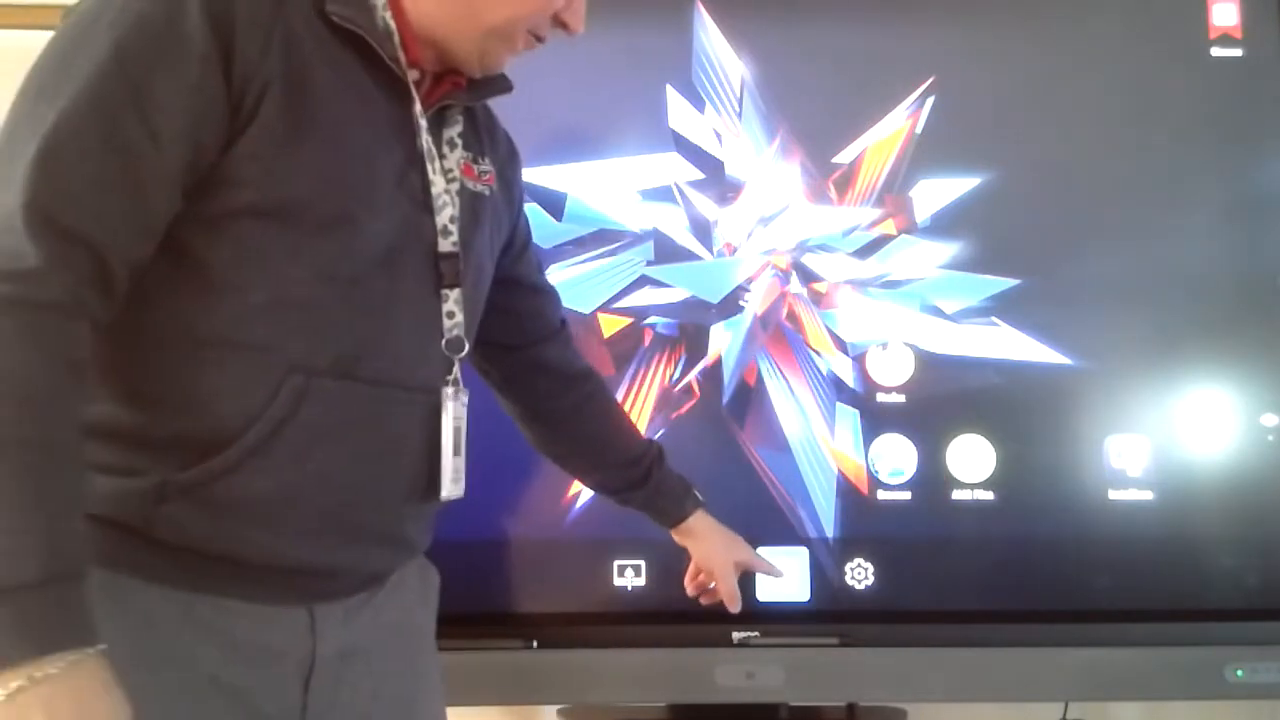
Bring up the app drawer from the bottom toolbar to reach the Files app.
left_click(784, 570)
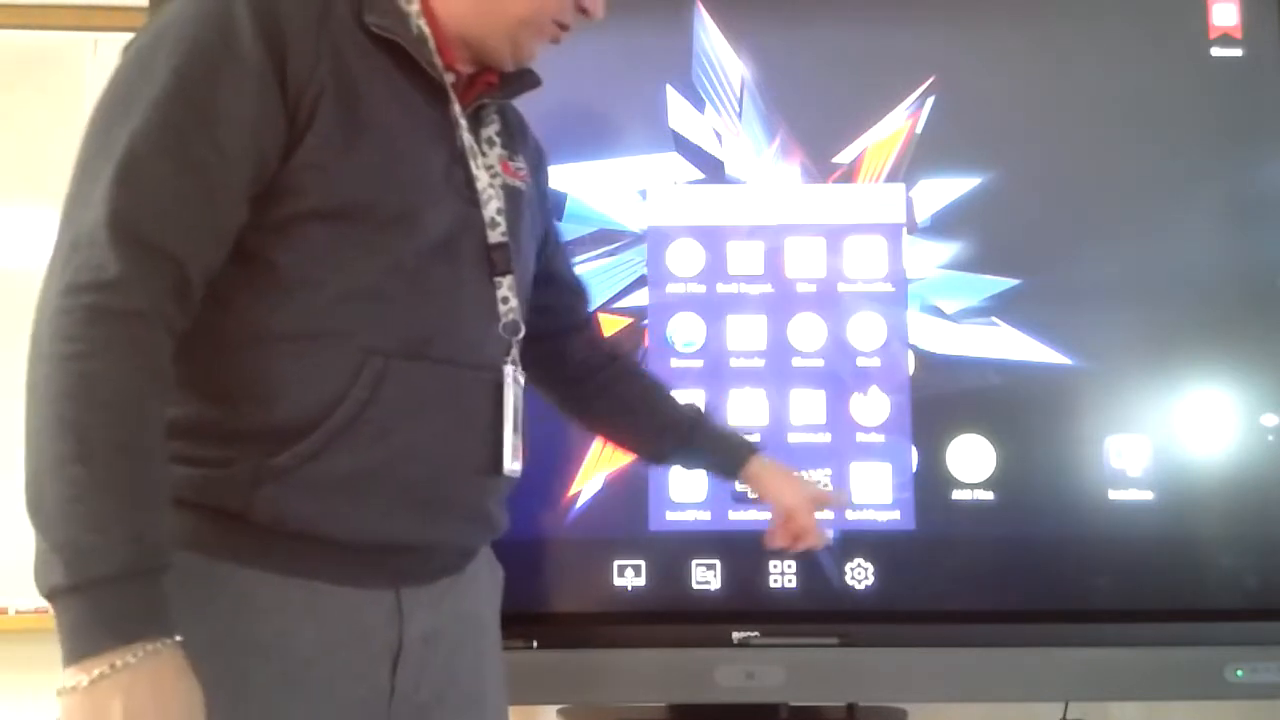